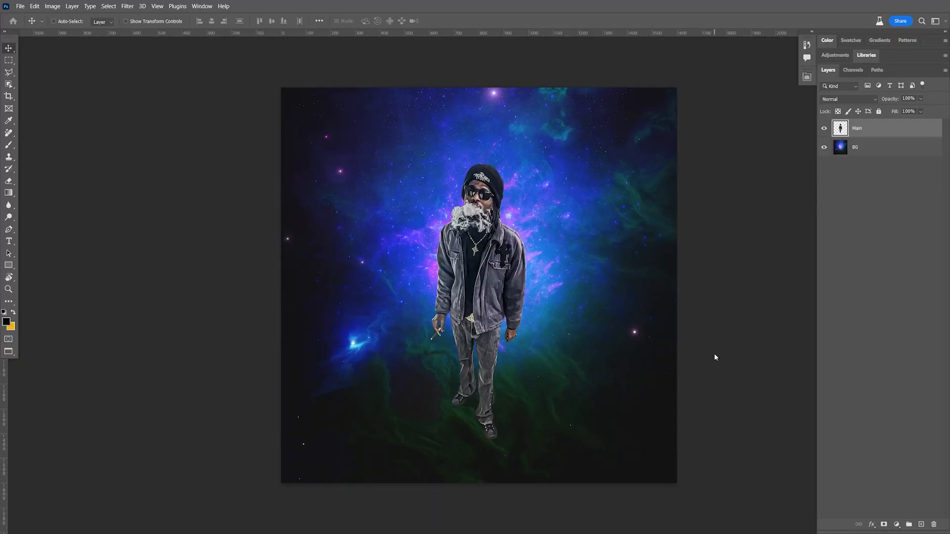
mouse_move(552, 232)
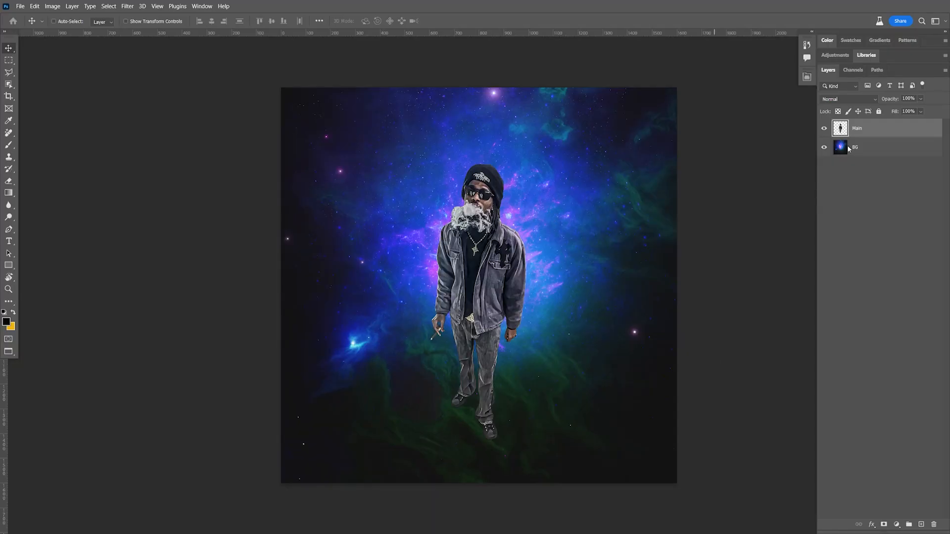
mouse_move(868, 160)
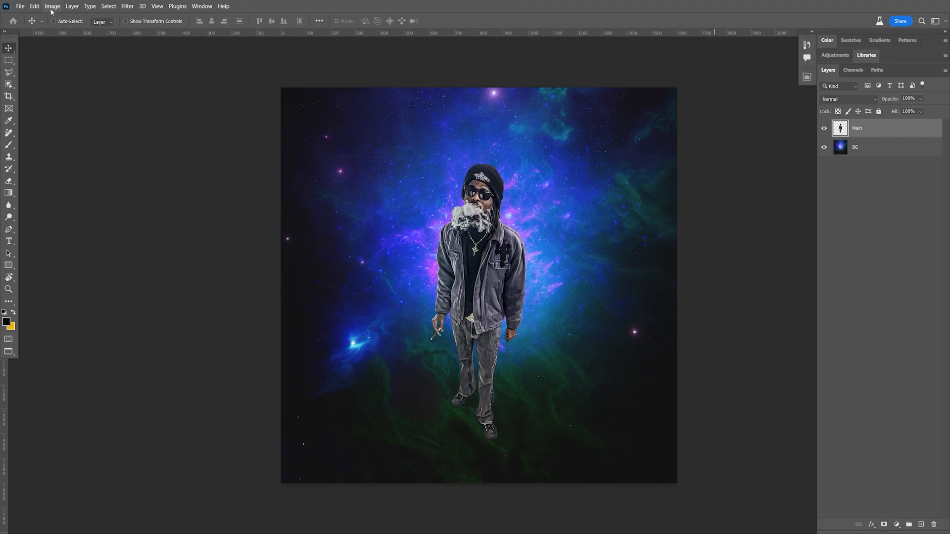
Launch Match Color on the Main layer with Matching Color Tutorial.psd as the colour source.
left_click(52, 6)
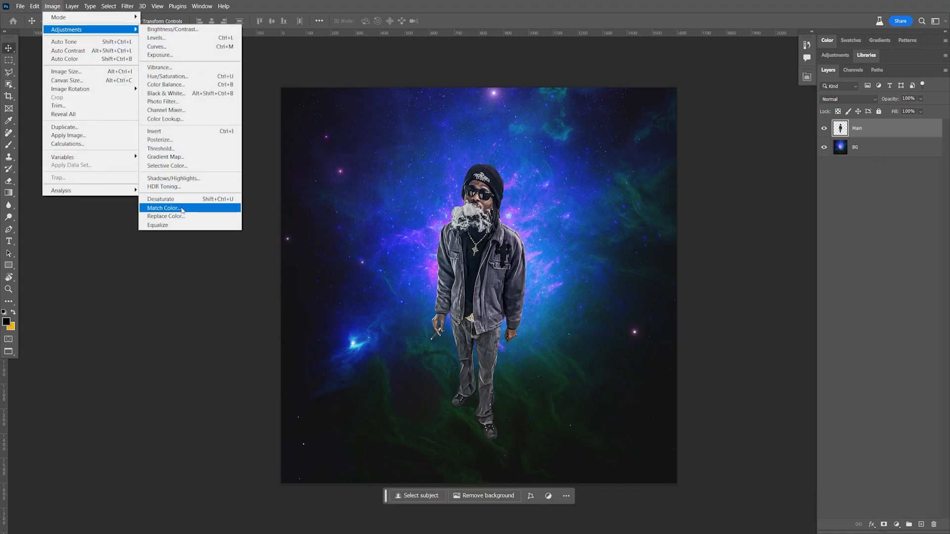
left_click(163, 208)
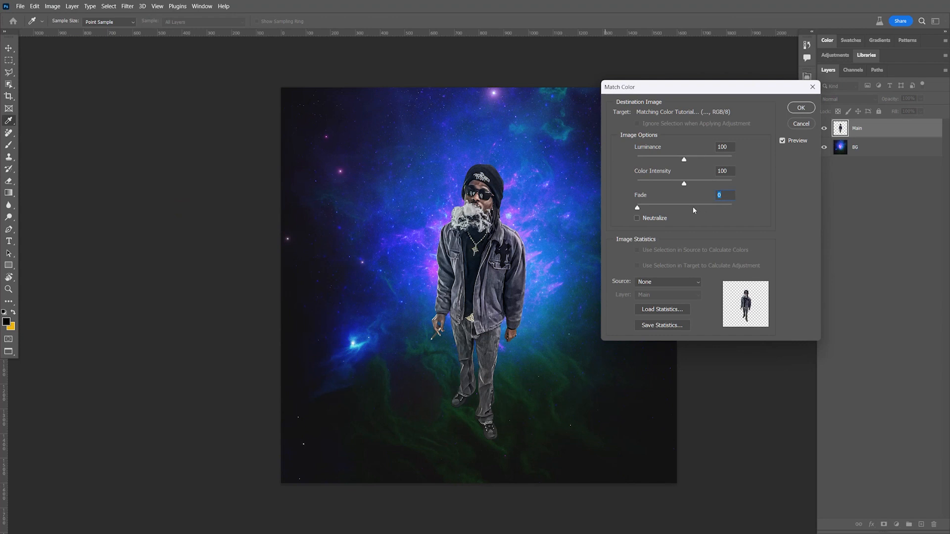
left_click(666, 282)
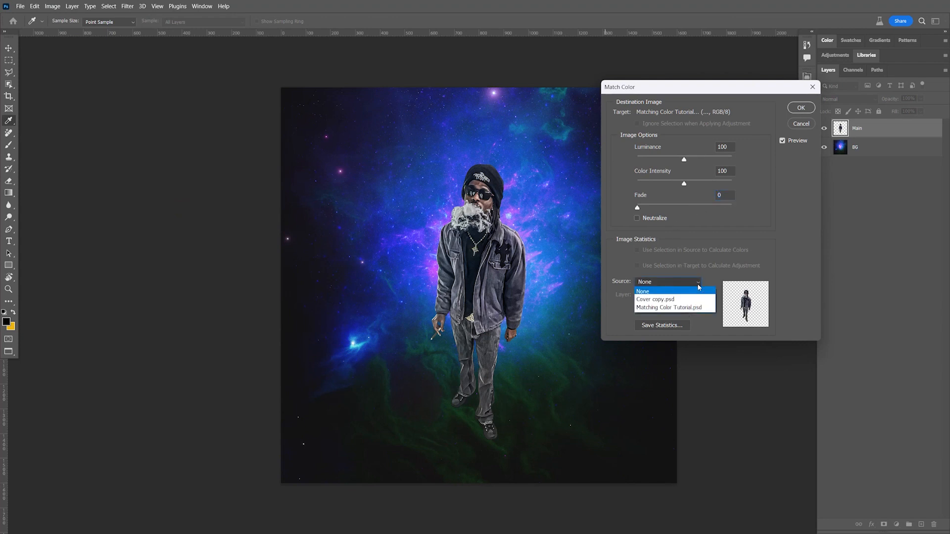
mouse_move(674, 307)
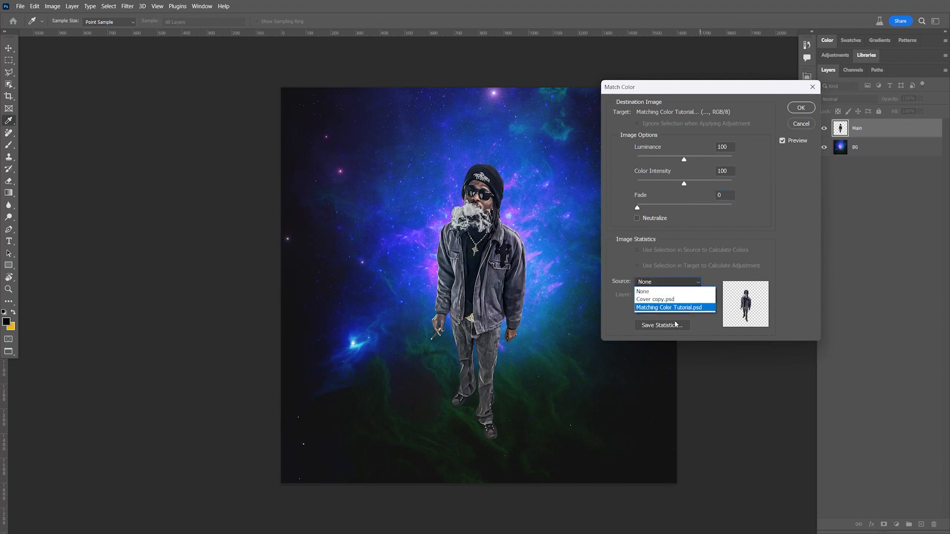
left_click(669, 307)
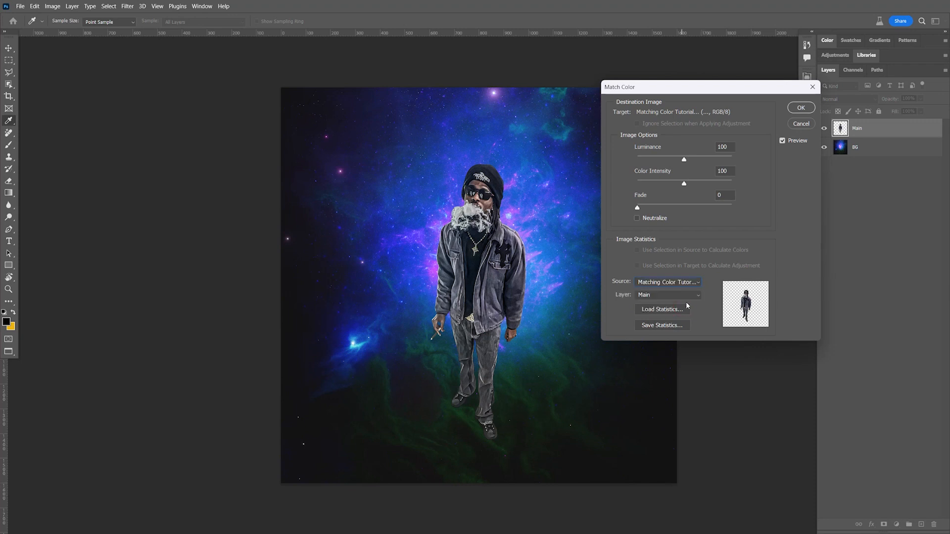
left_click(667, 295)
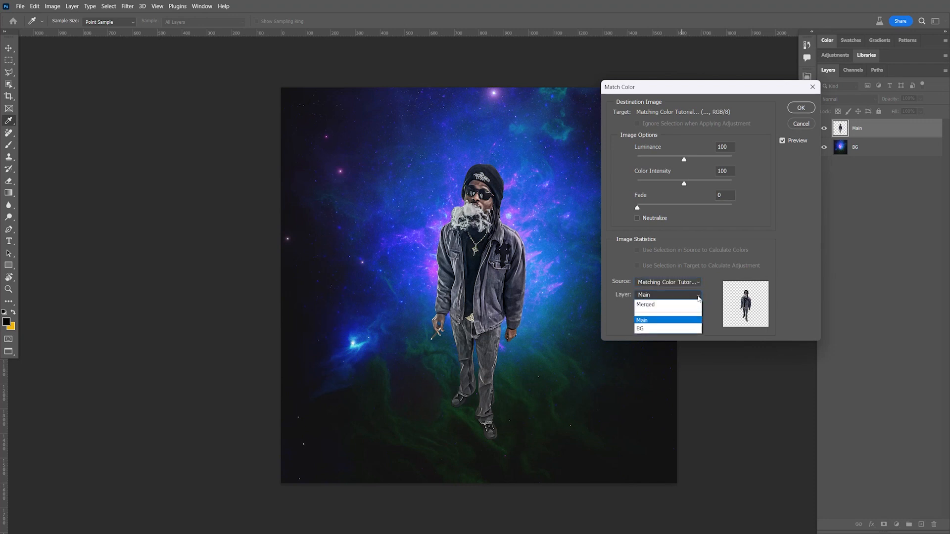
mouse_move(654, 329)
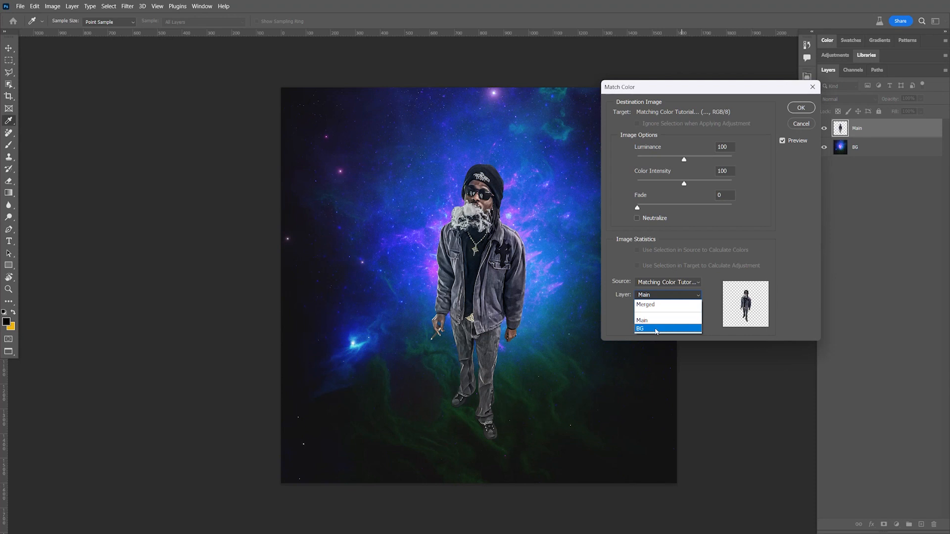
Choose the BG layer as source, luminance 53 and colour intensity 51.
left_click(640, 329)
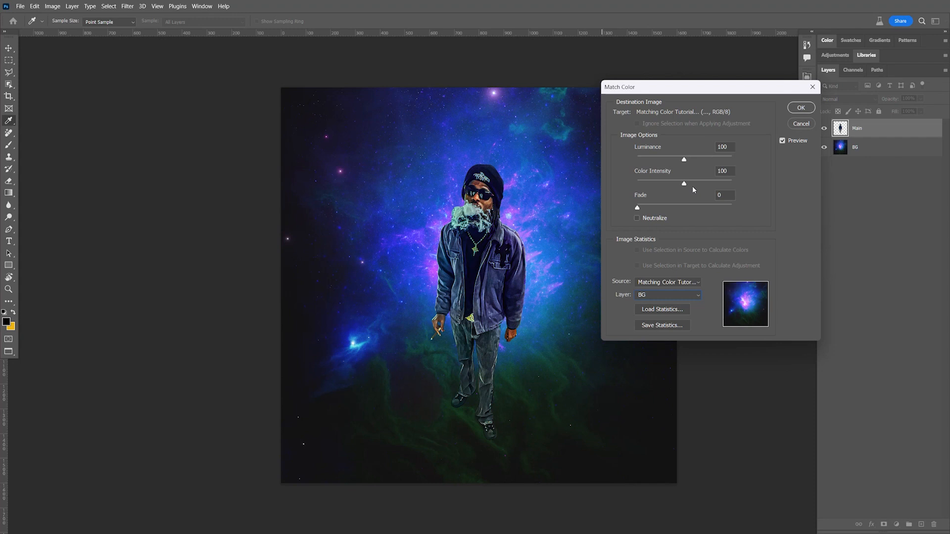
mouse_move(656, 165)
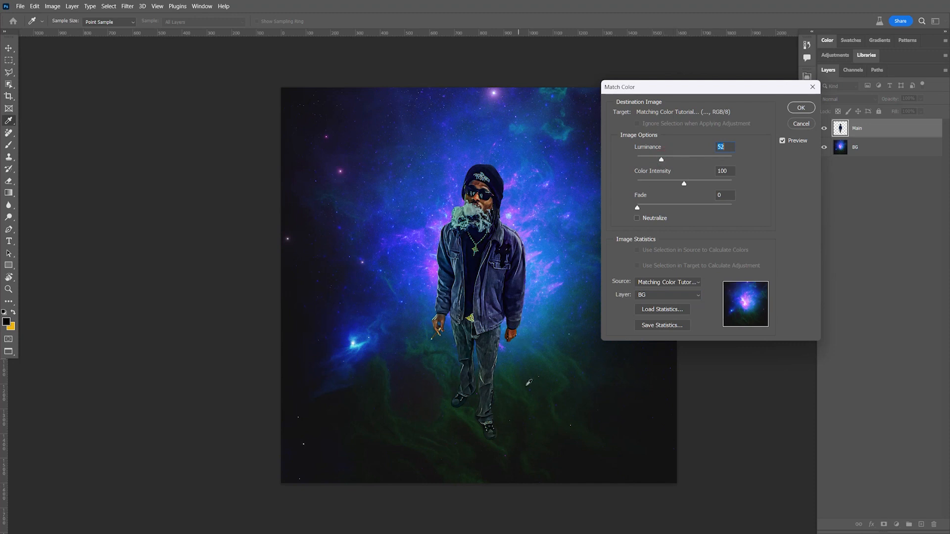
mouse_move(654, 164)
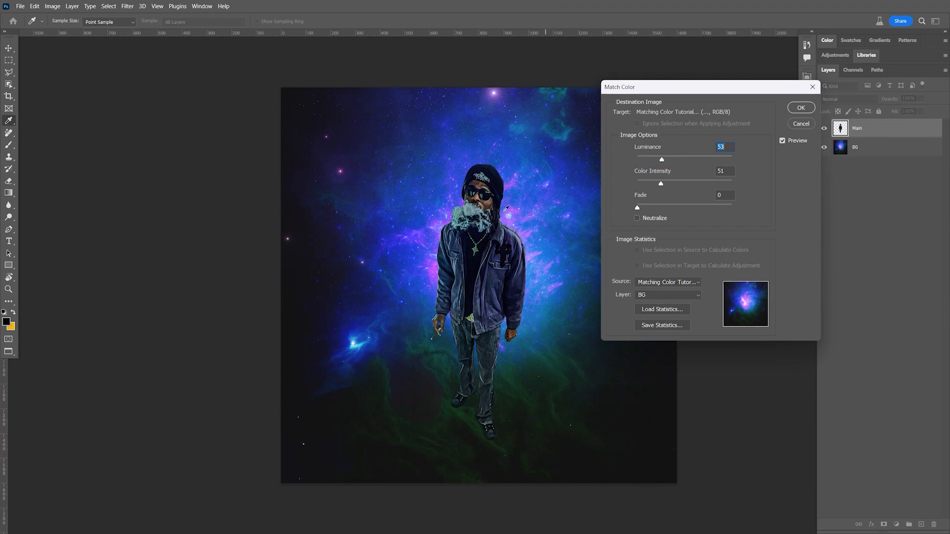
mouse_move(583, 123)
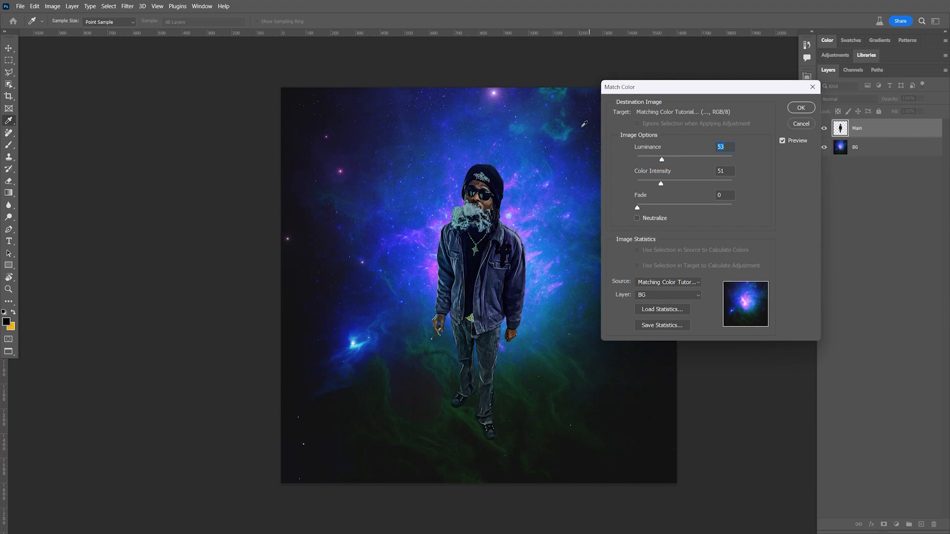
mouse_move(560, 165)
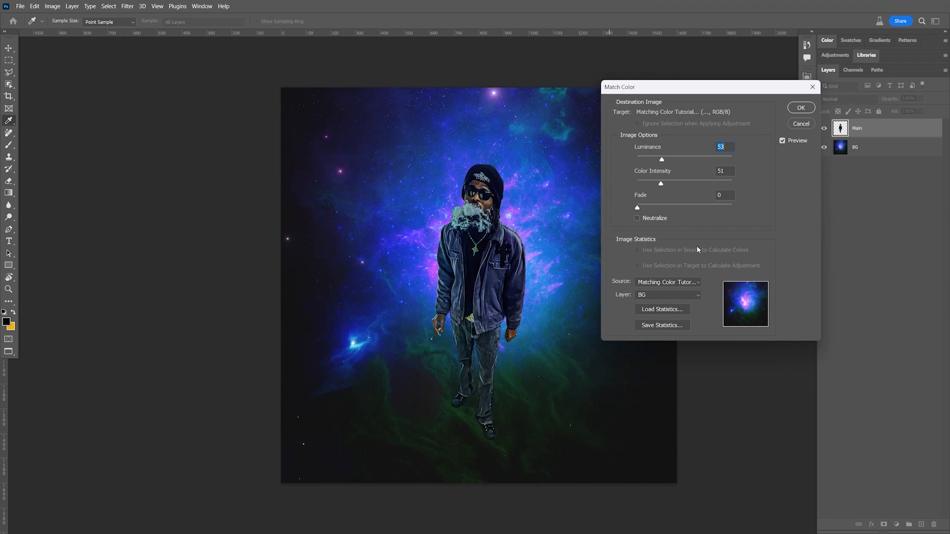
Commit the colour match, undoing and redoing once to compare against the untinted man.
left_click(801, 108)
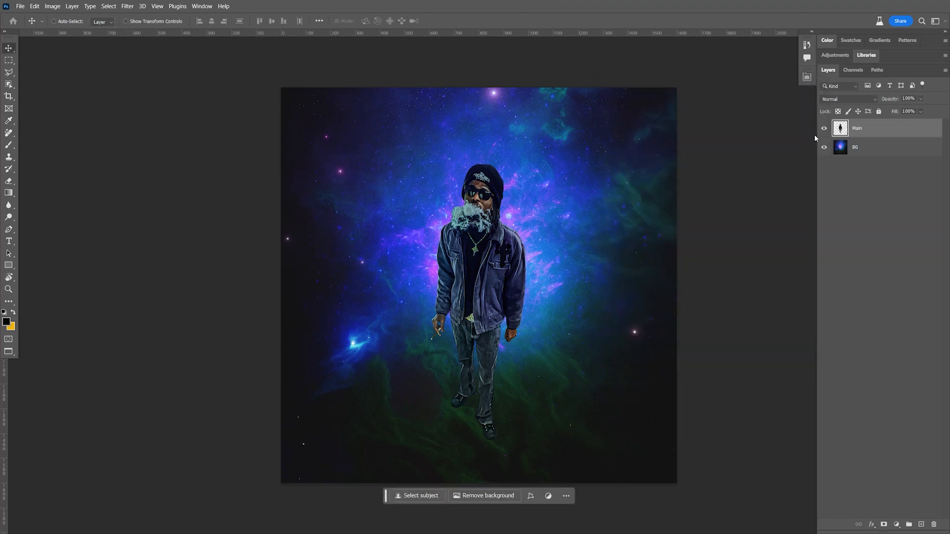
key("ctrl+z")
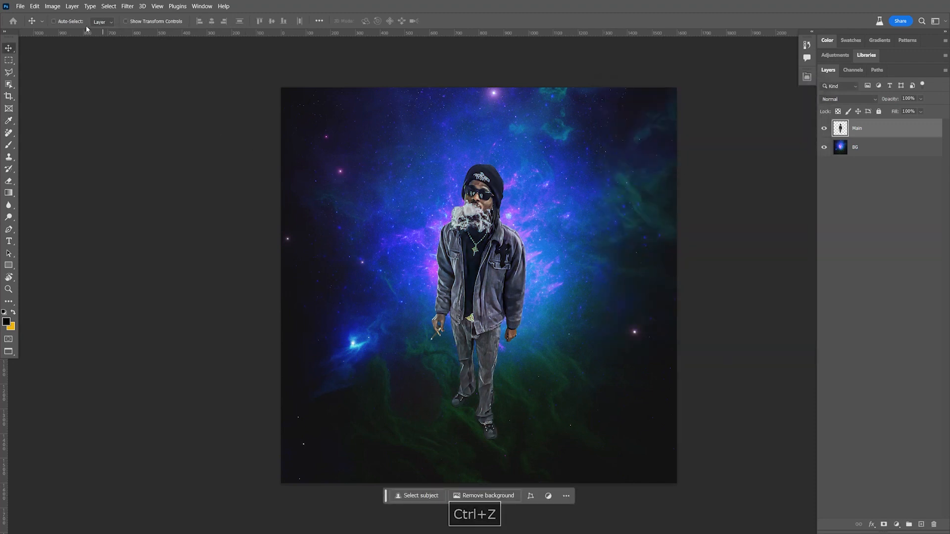
key("ctrl+z")
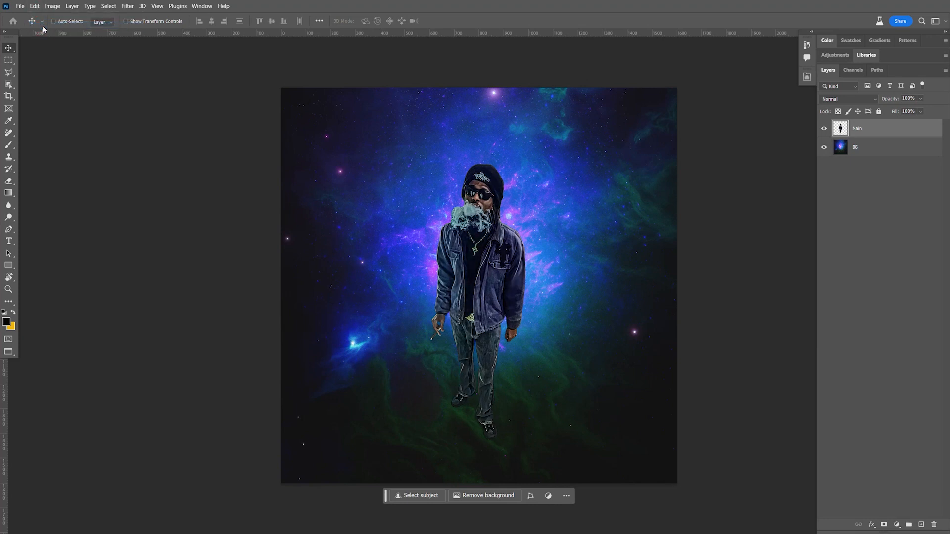
mouse_move(297, 206)
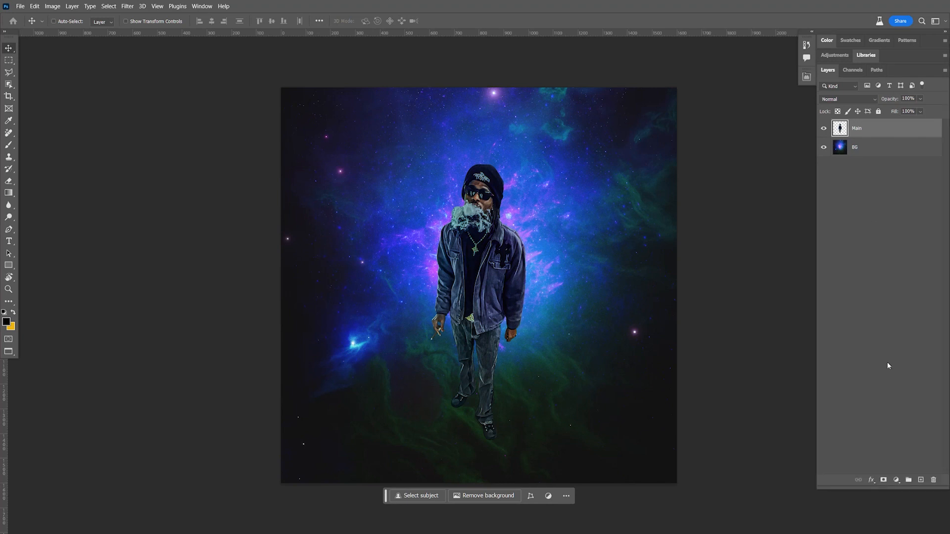
Add a Levels adjustment layer clipped to the Main cutout layer.
left_click(897, 480)
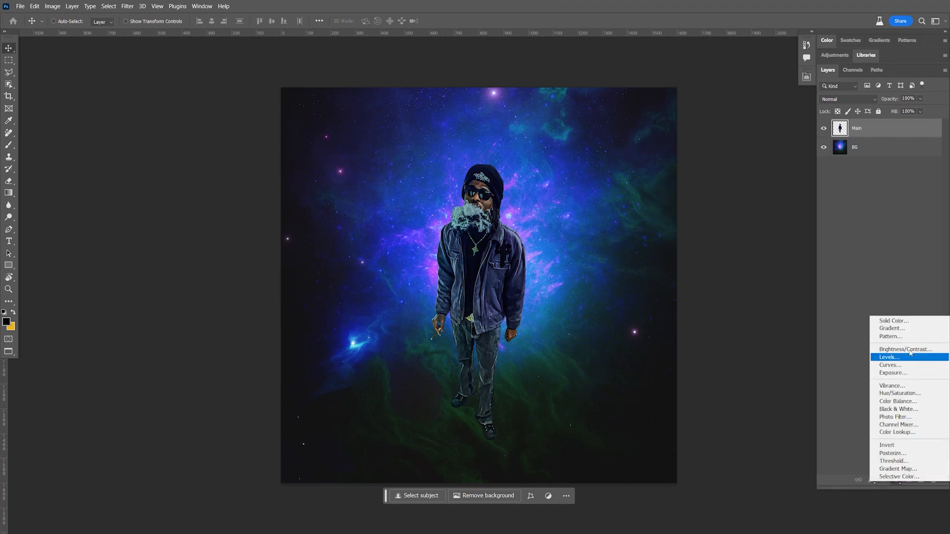
left_click(889, 358)
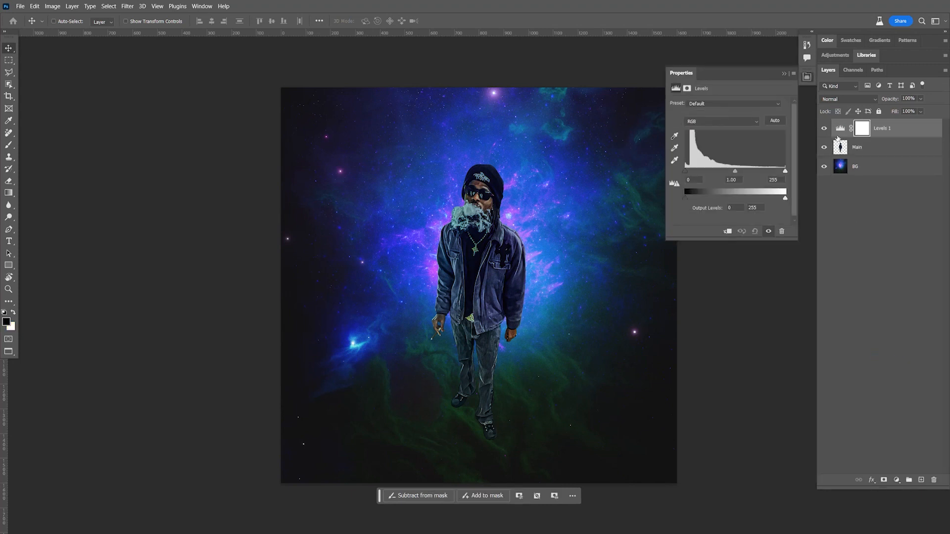
left_click(727, 231)
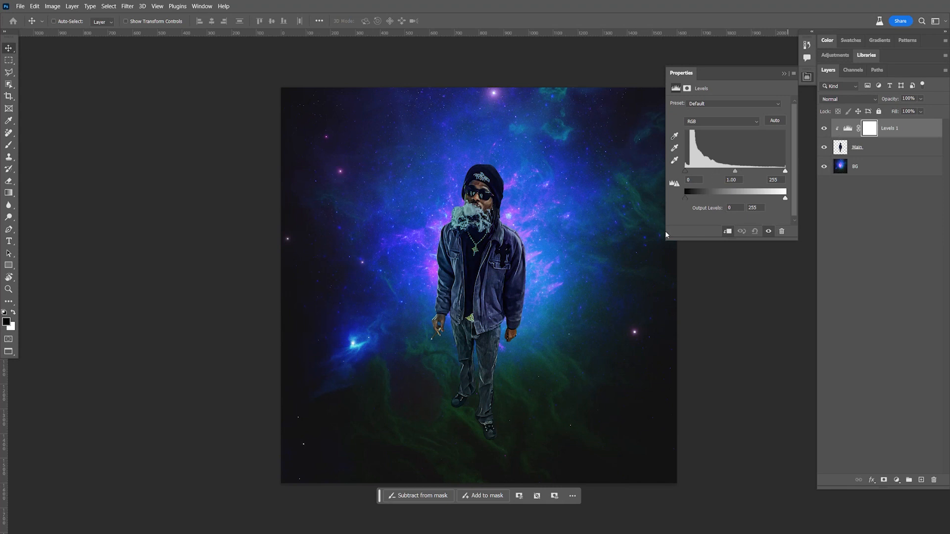
mouse_move(548, 353)
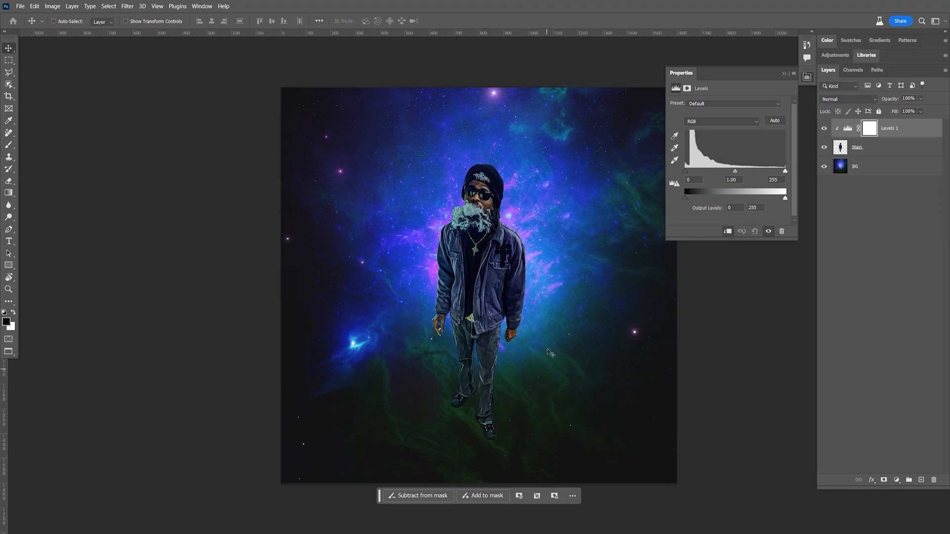
mouse_move(715, 207)
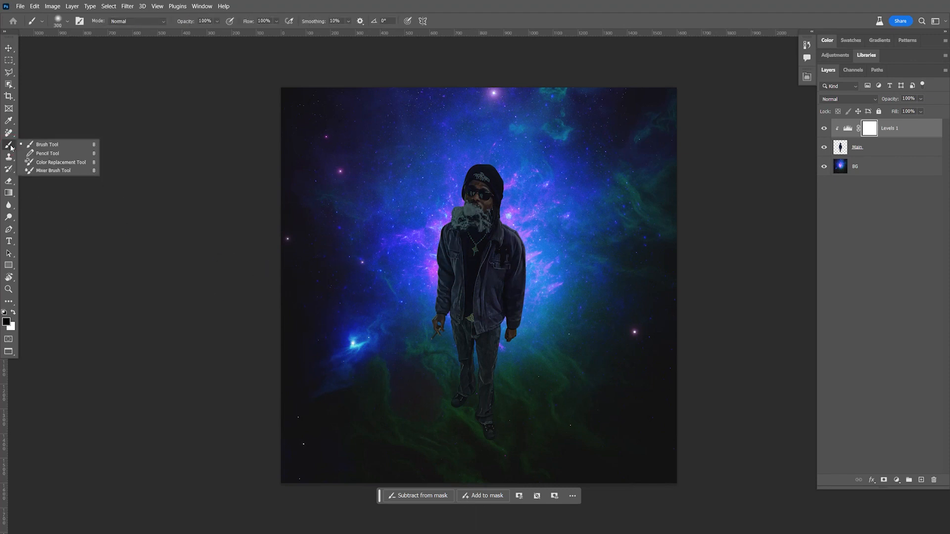
Paint black with the Brush on the Levels mask over the upper body, then select Main.
left_click(60, 161)
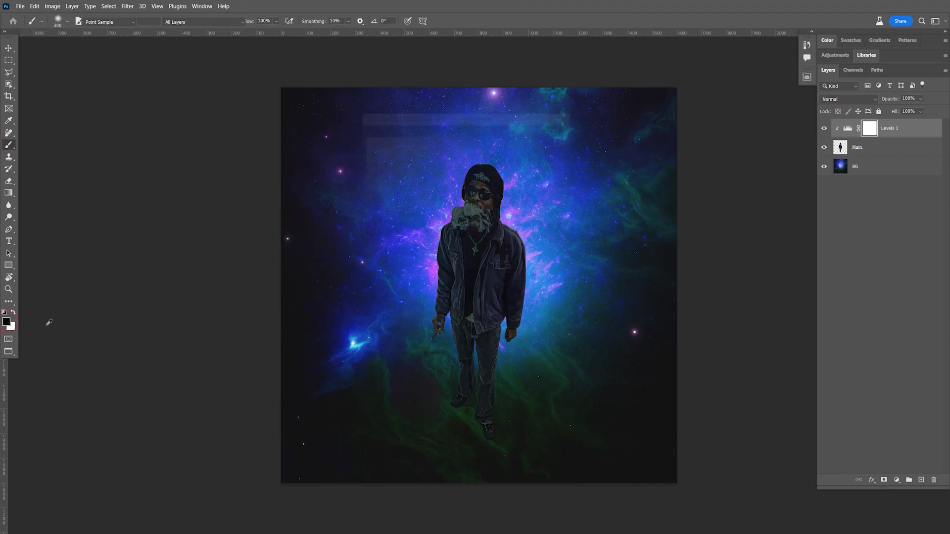
left_click(7, 313)
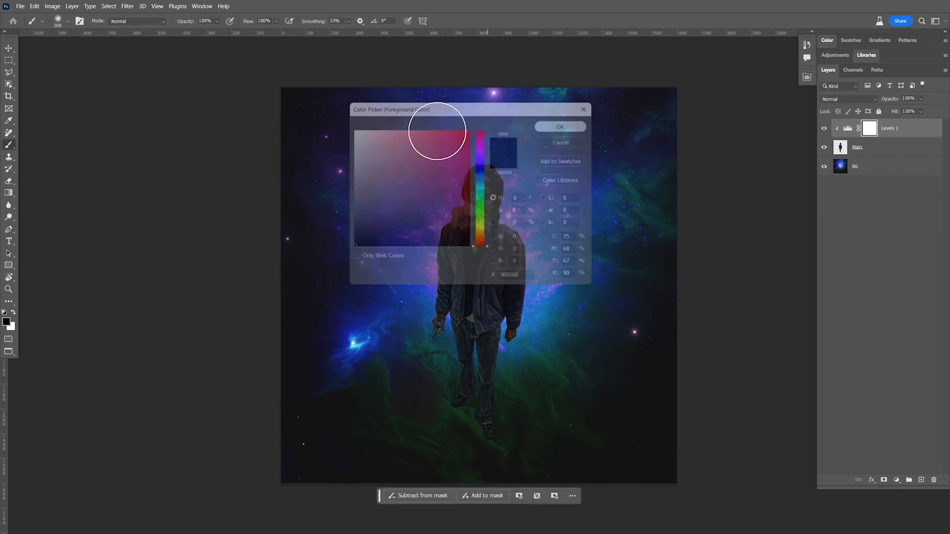
left_click(559, 127)
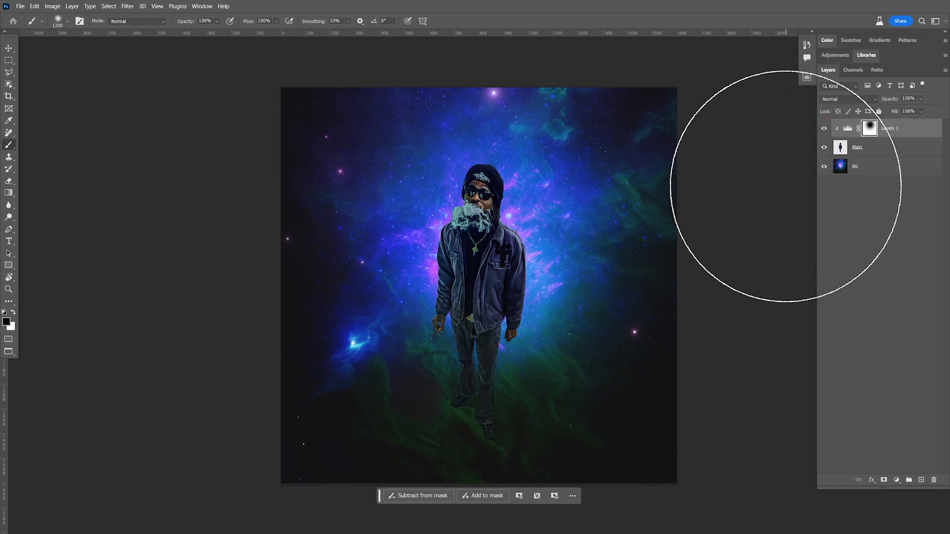
left_click(857, 146)
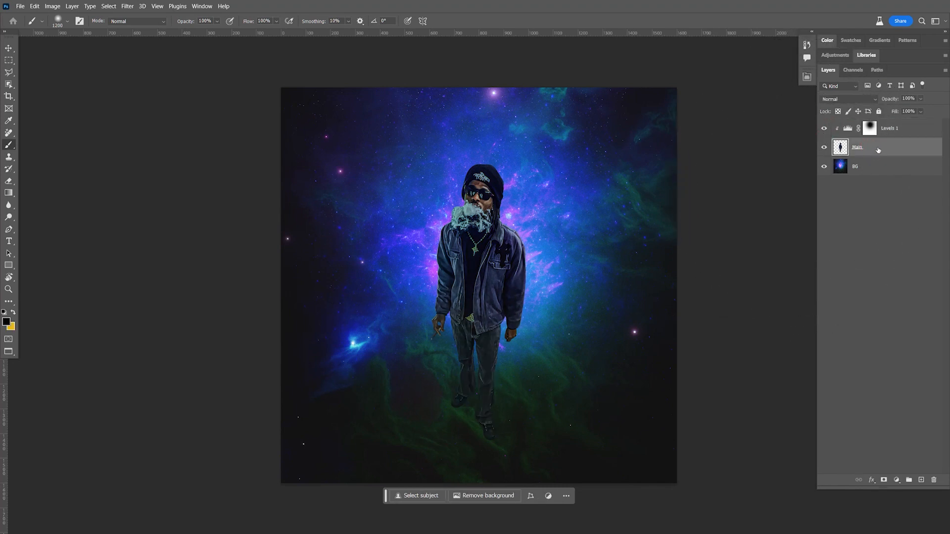
left_click(53, 6)
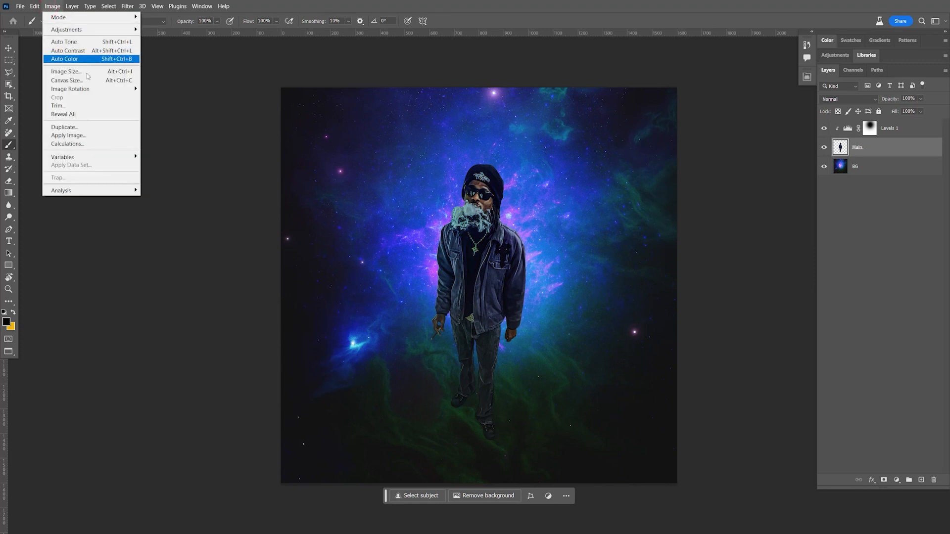